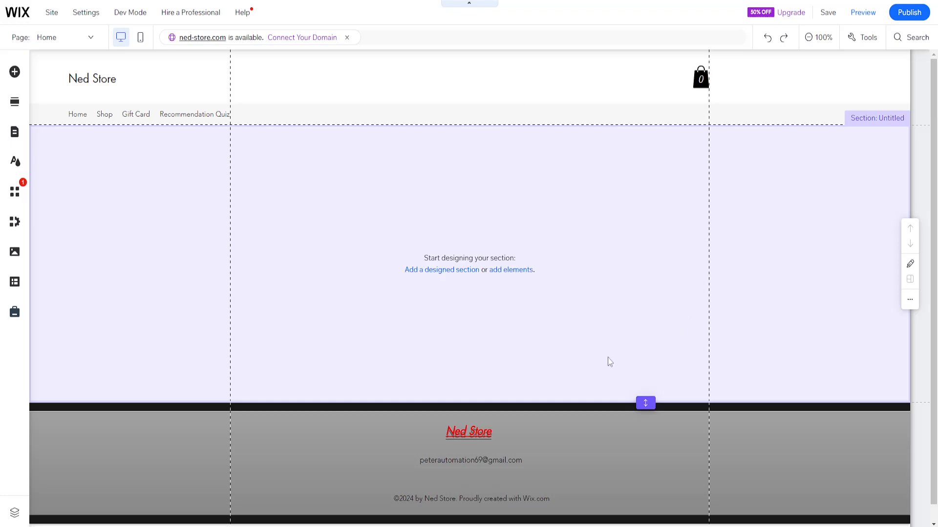
pyautogui.moveTo(523, 234)
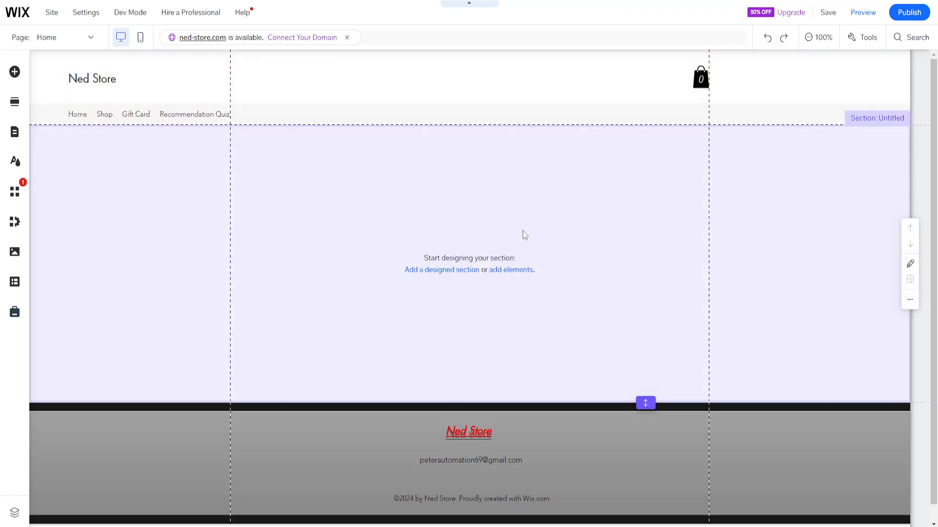
pyautogui.moveTo(15, 72)
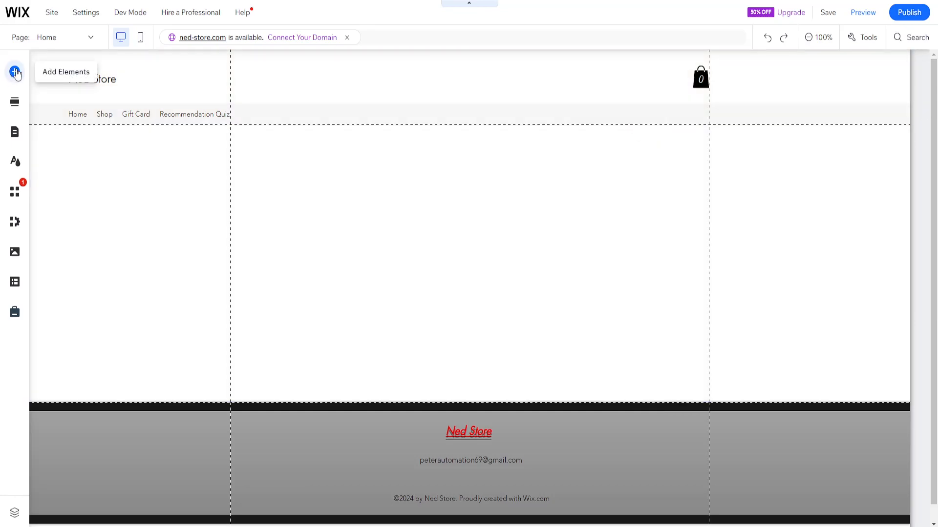
# Step: Search the editor for 'facebook shop' to list Facebook Shops by GoDataFeed among app results
pyautogui.click(15, 72)
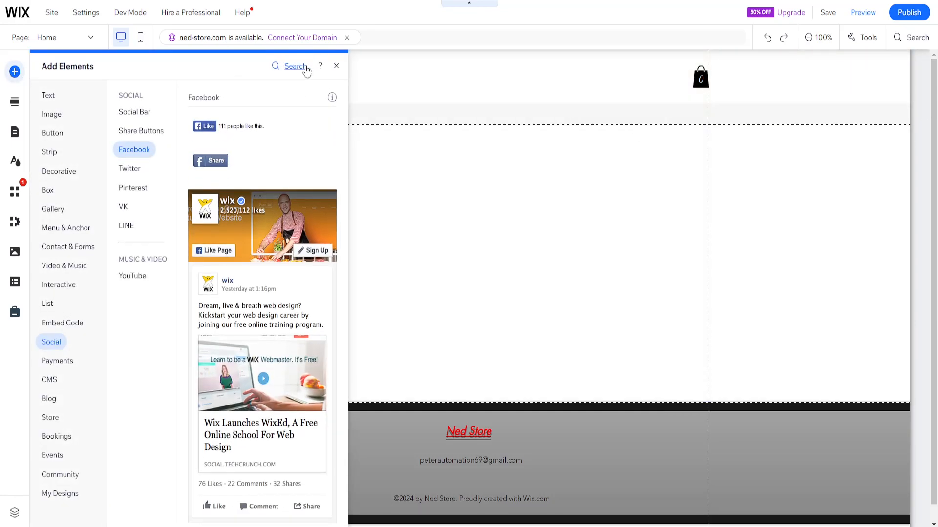
pyautogui.click(910, 37)
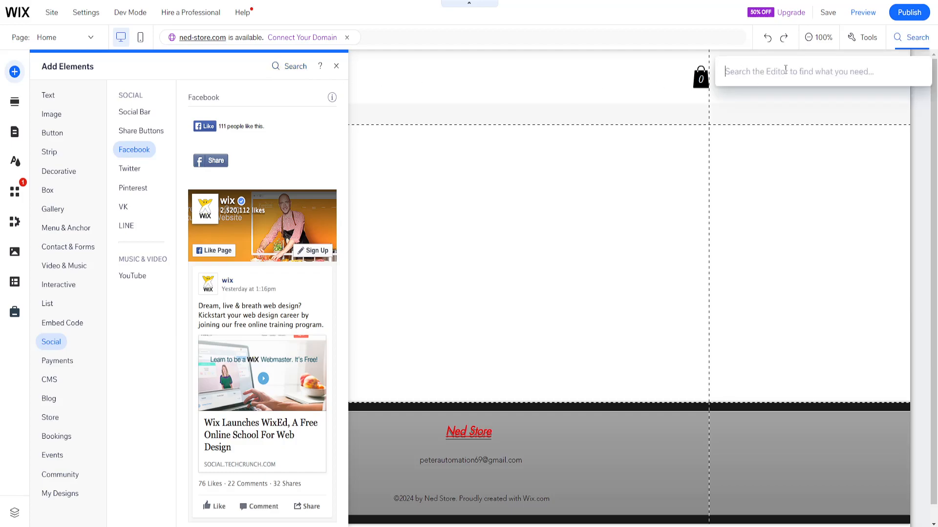
pyautogui.write('facebook shop')
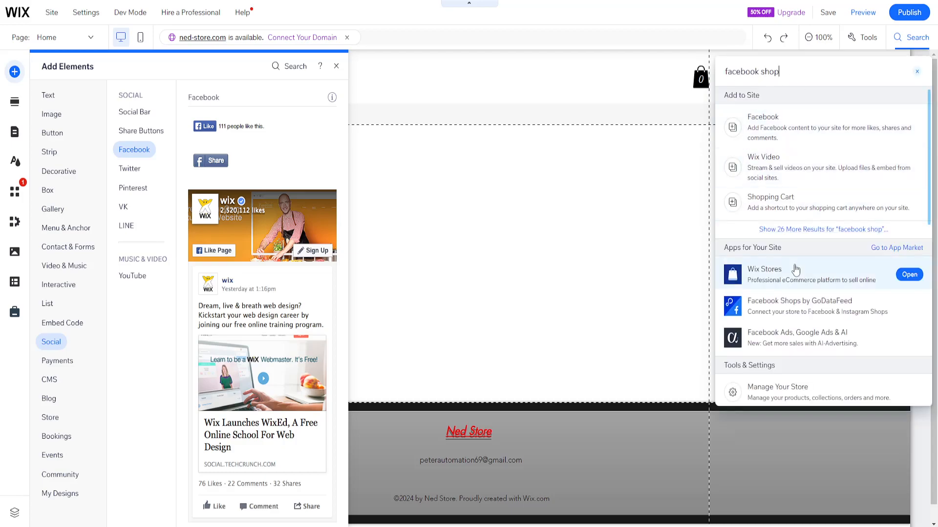
pyautogui.click(335, 65)
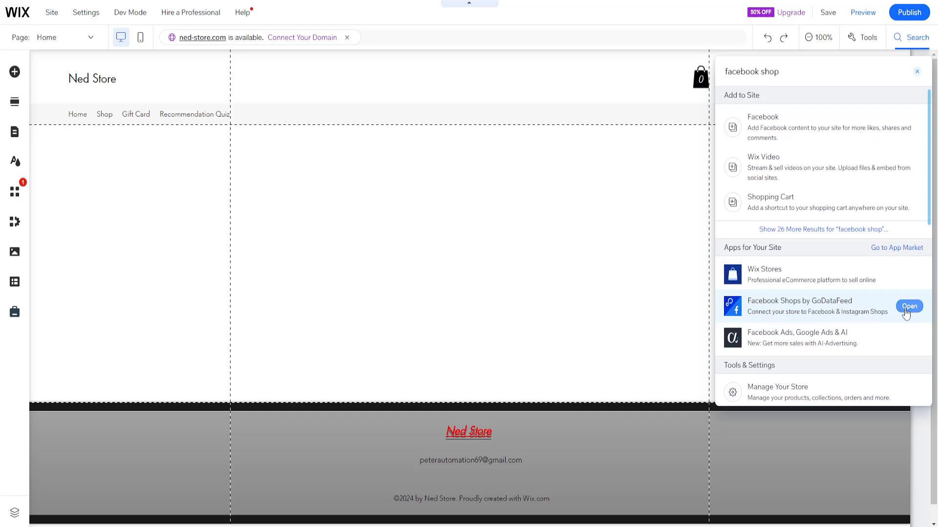
# Step: Add Facebook Shops by GoDataFeed to the site and agree to its permissions
pyautogui.click(909, 306)
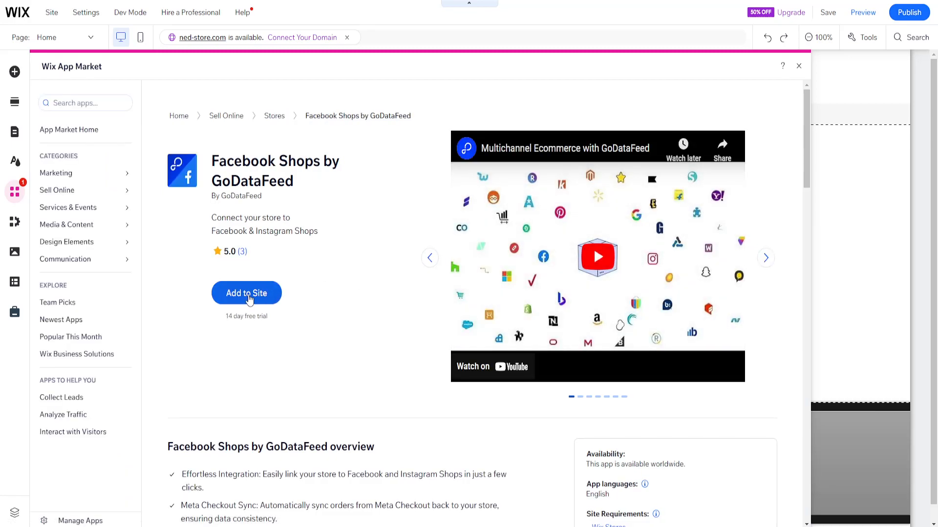
pyautogui.click(246, 292)
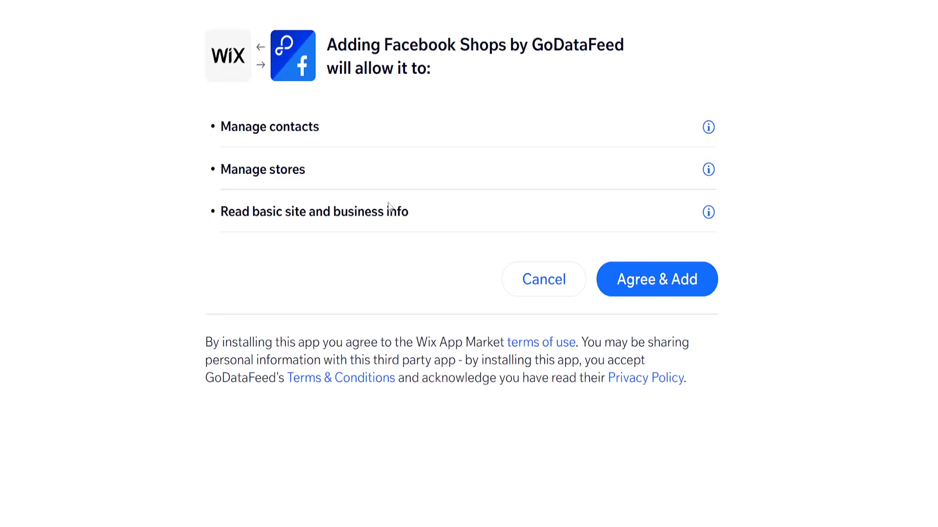
pyautogui.moveTo(379, 146)
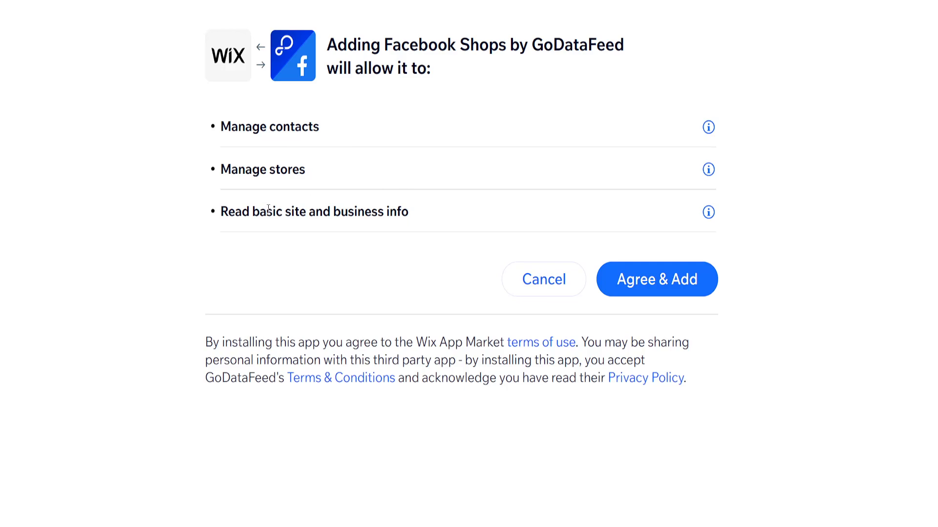
pyautogui.moveTo(657, 280)
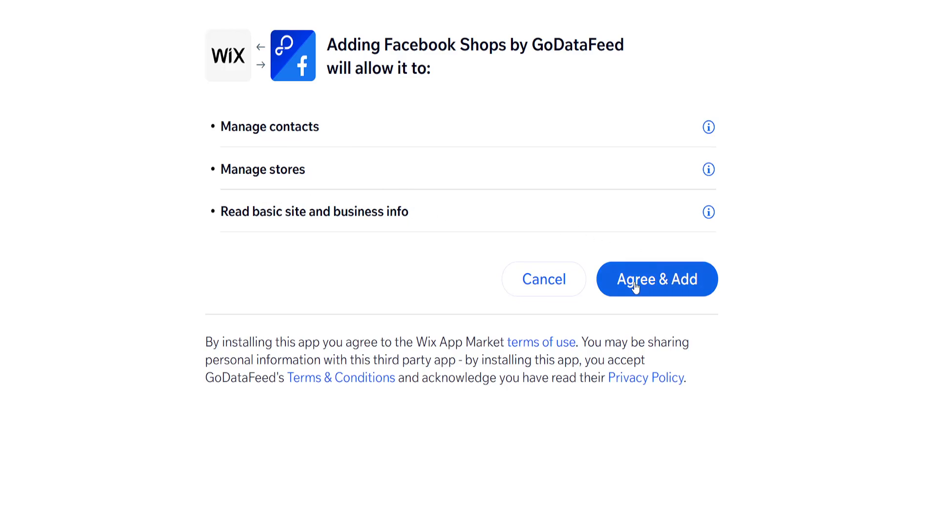
pyautogui.click(656, 279)
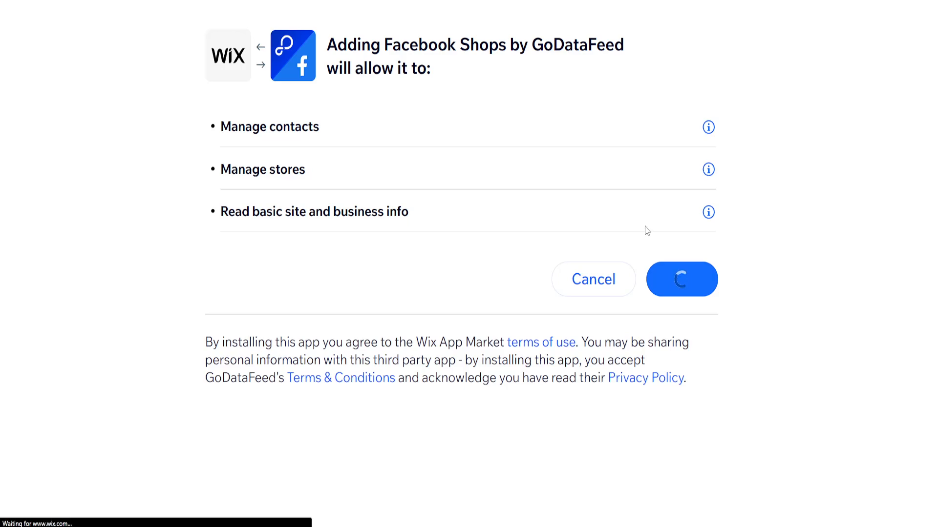
pyautogui.click(681, 279)
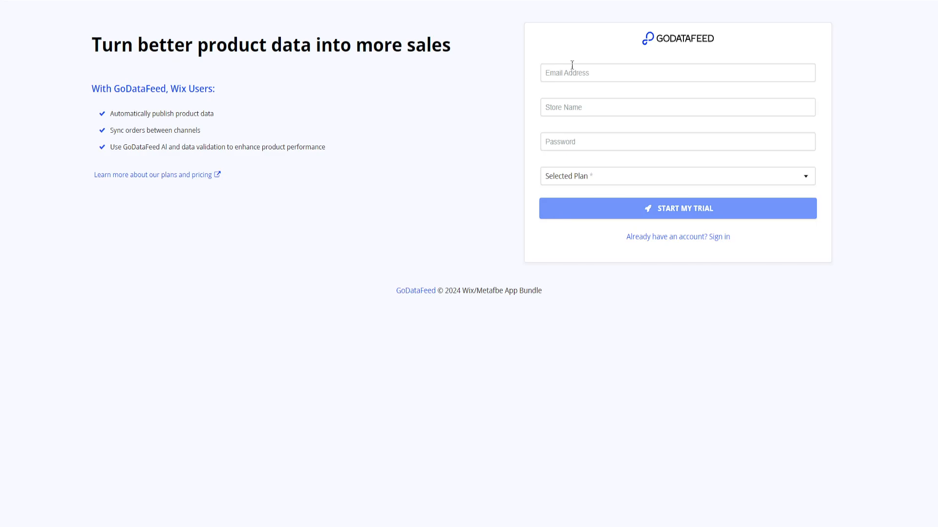
pyautogui.moveTo(697, 132)
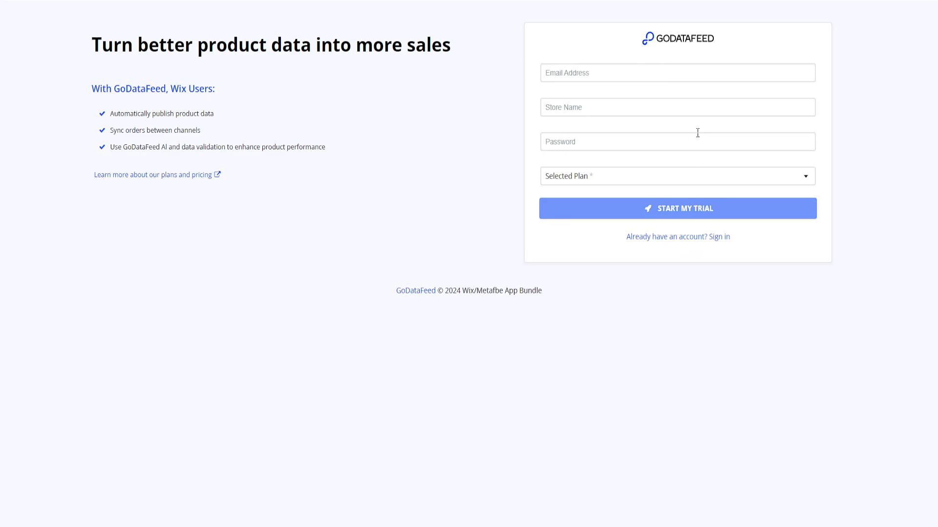
pyautogui.moveTo(659, 244)
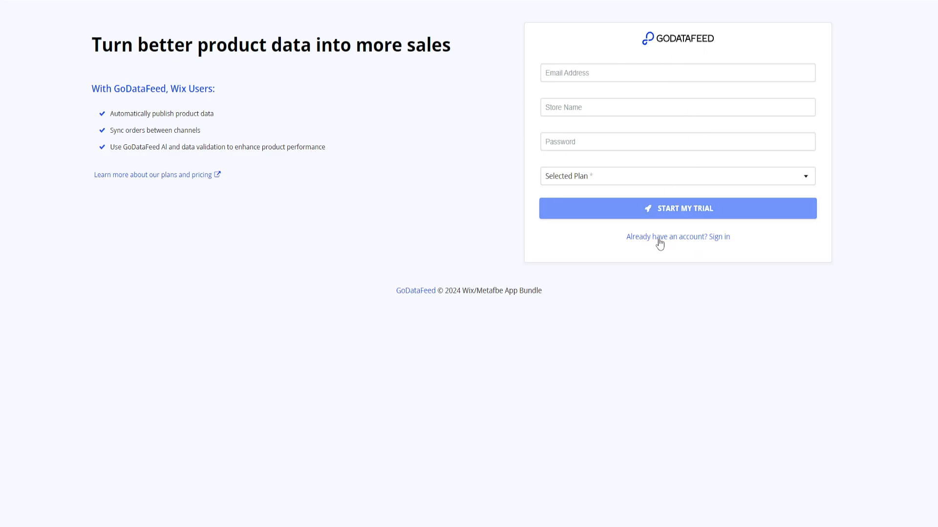
pyautogui.moveTo(671, 247)
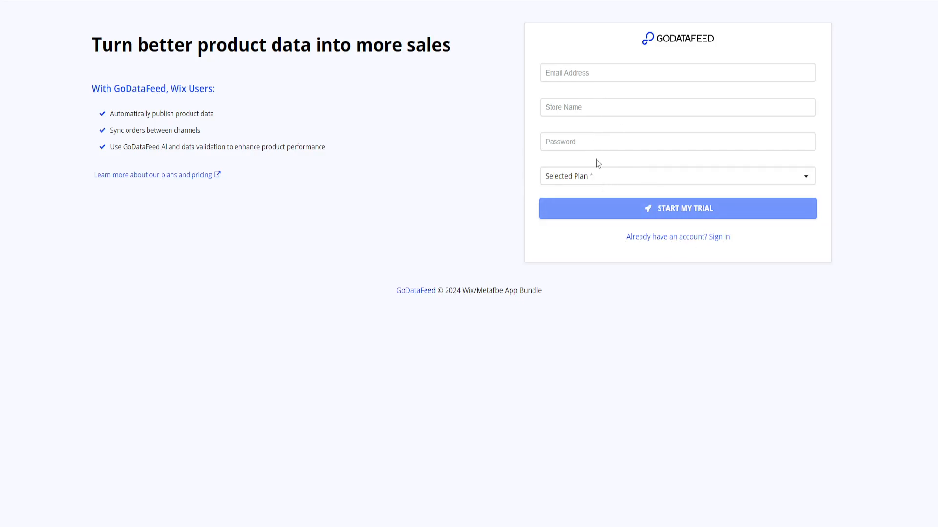
# Step: Enter 'ned store' as the store name on the GoDataFeed trial sign-up form
pyautogui.click(677, 176)
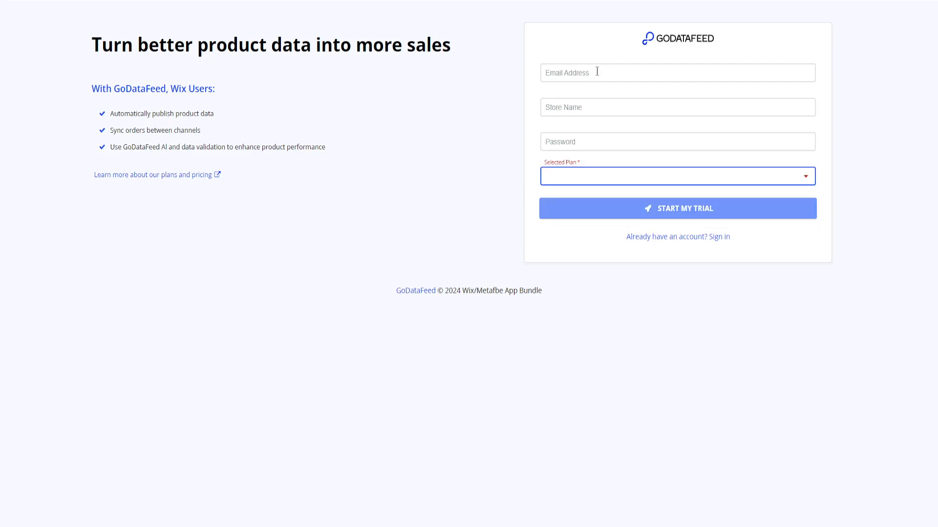
pyautogui.moveTo(555, 111)
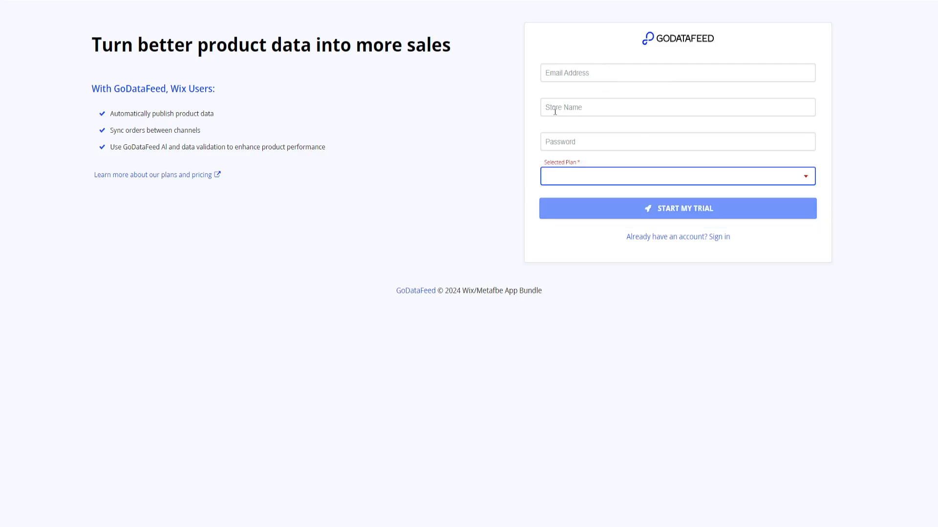
pyautogui.click(677, 208)
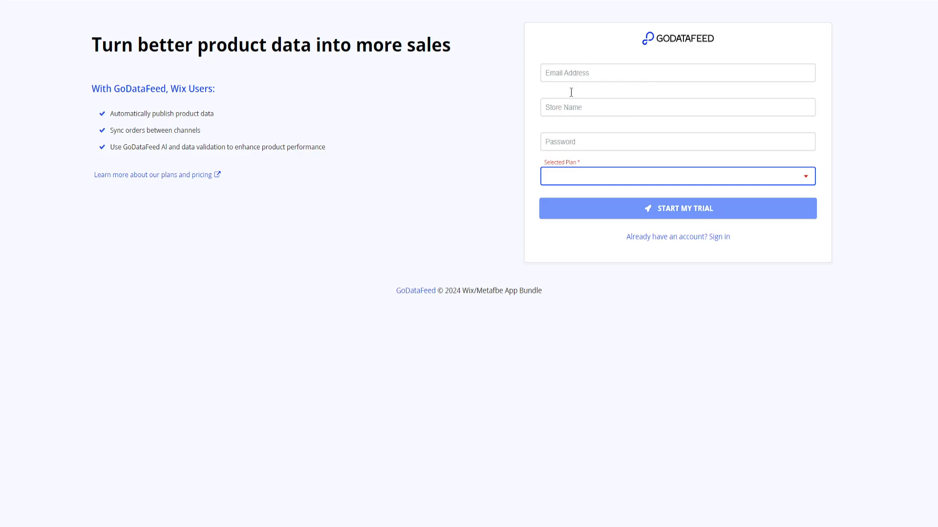
pyautogui.write('ned store')
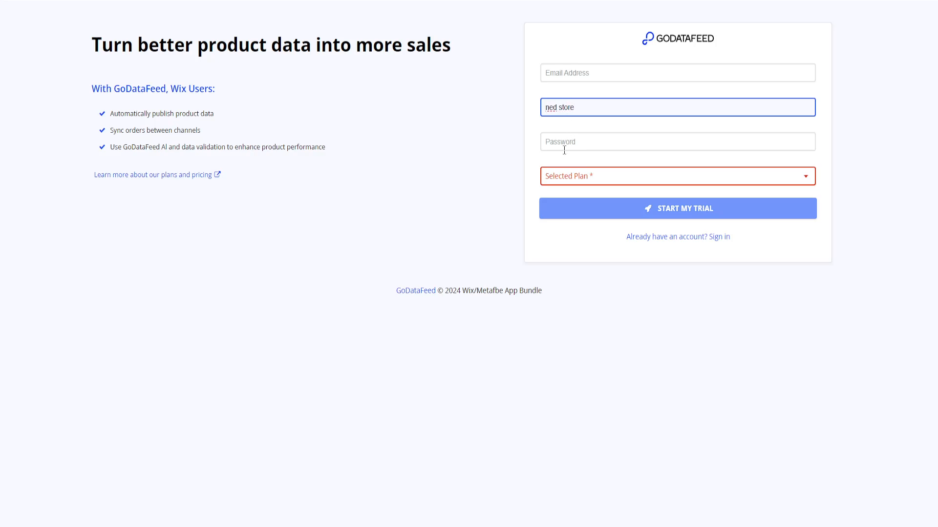
# Step: Select the wix_meta_lite trial plan and return to the Ned Store editor with the app installed
pyautogui.click(678, 141)
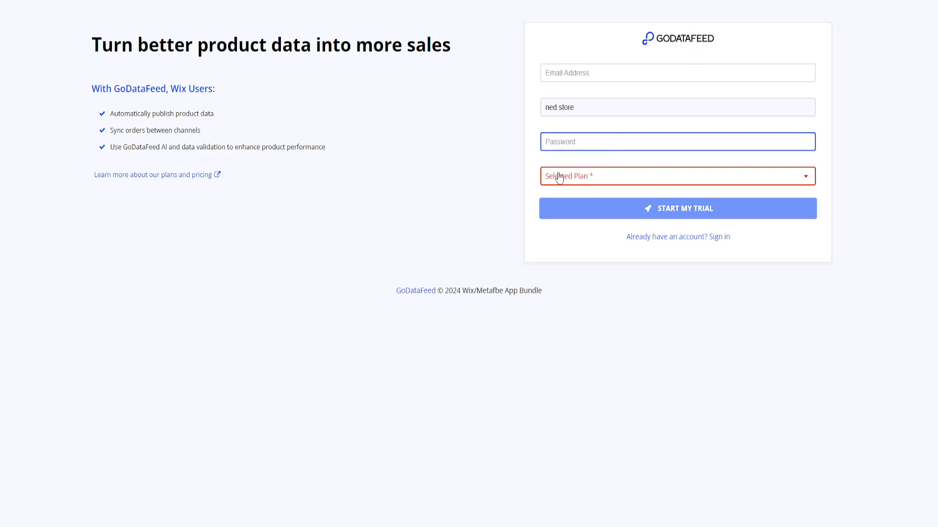
pyautogui.click(677, 176)
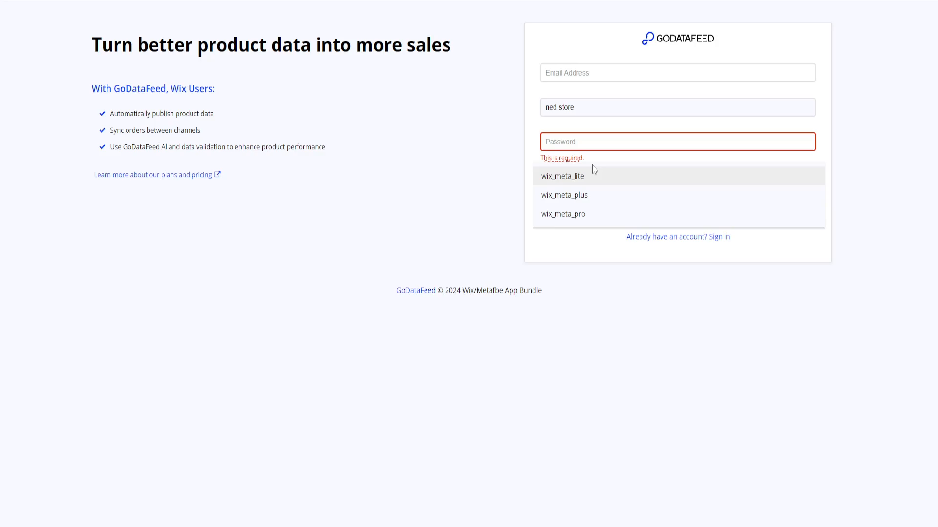
pyautogui.moveTo(558, 195)
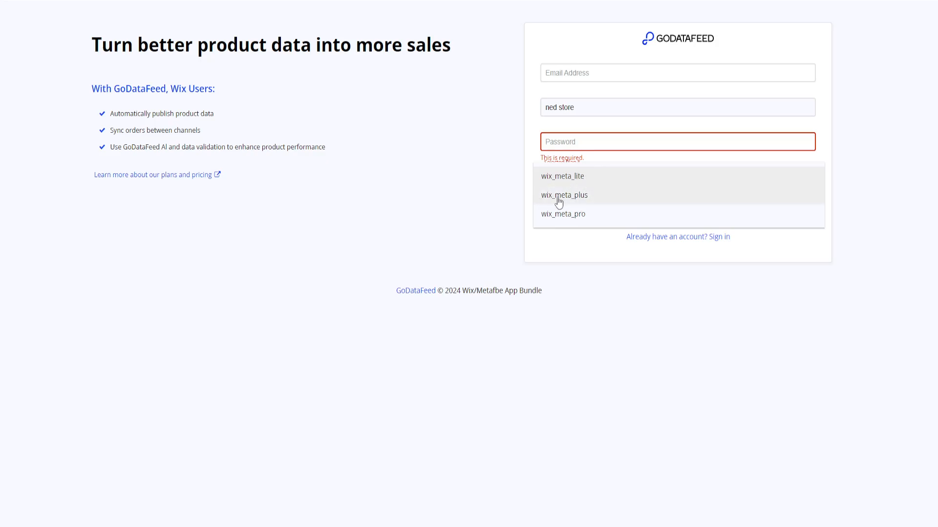
pyautogui.moveTo(591, 217)
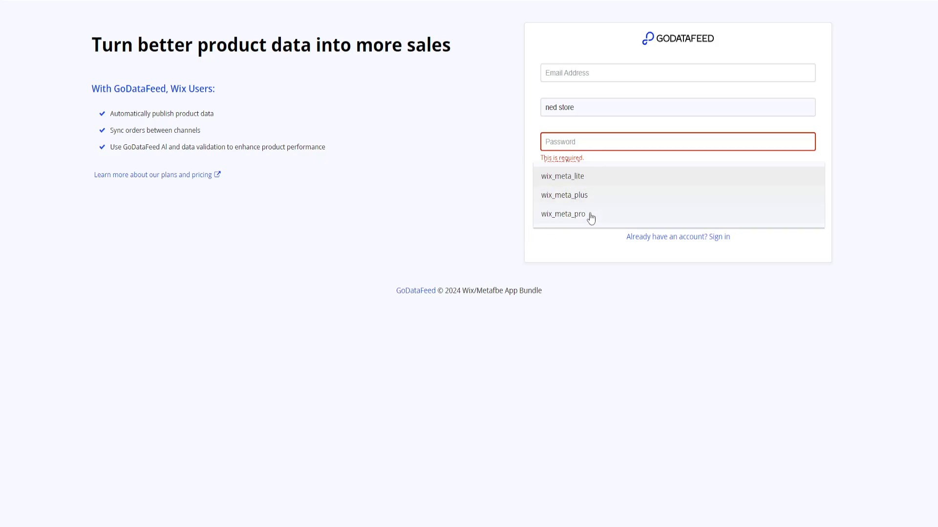
pyautogui.click(562, 175)
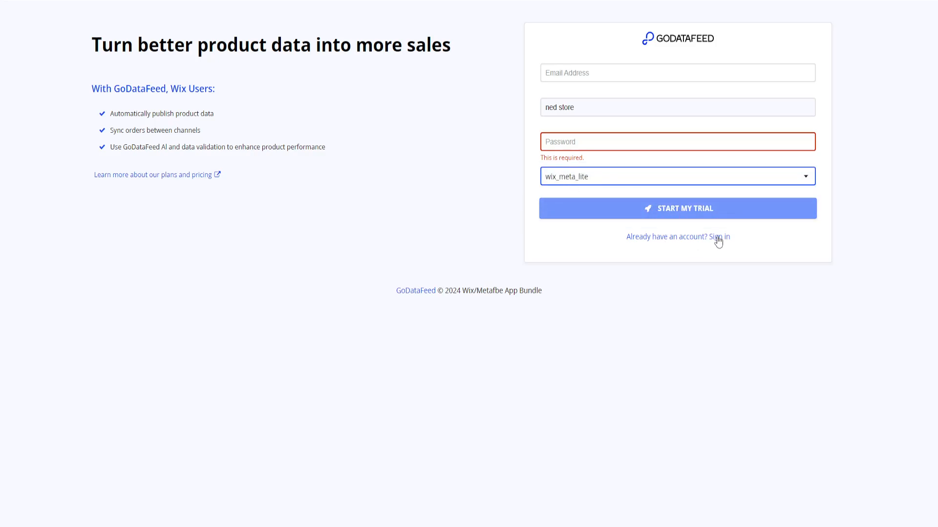
pyautogui.moveTo(179, 183)
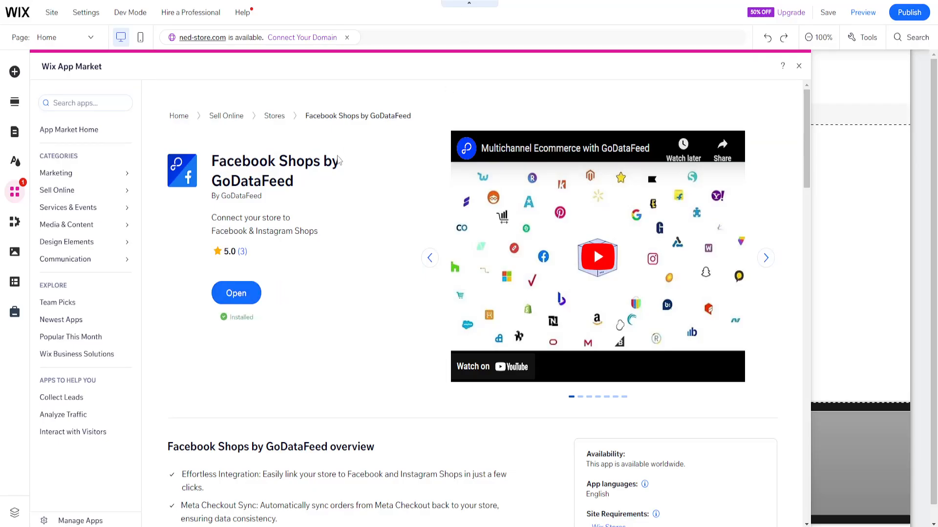
pyautogui.click(798, 65)
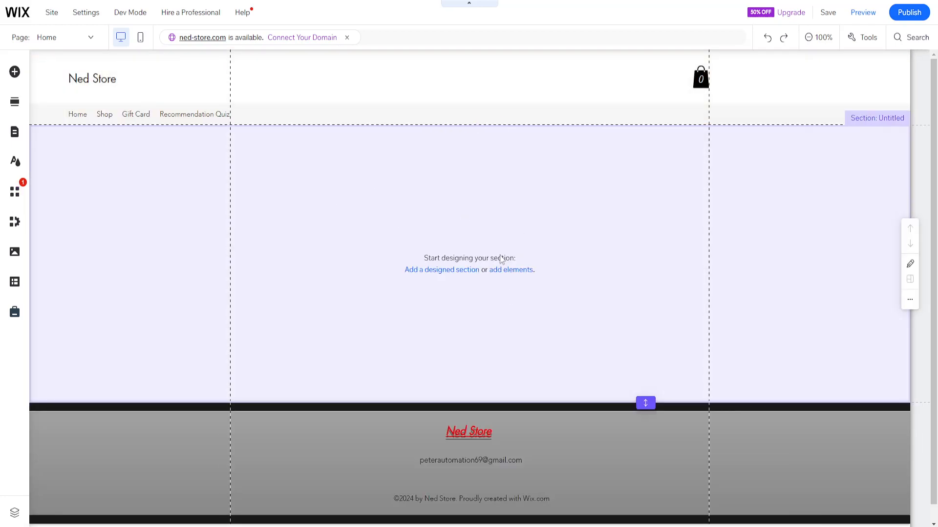
pyautogui.moveTo(554, 206)
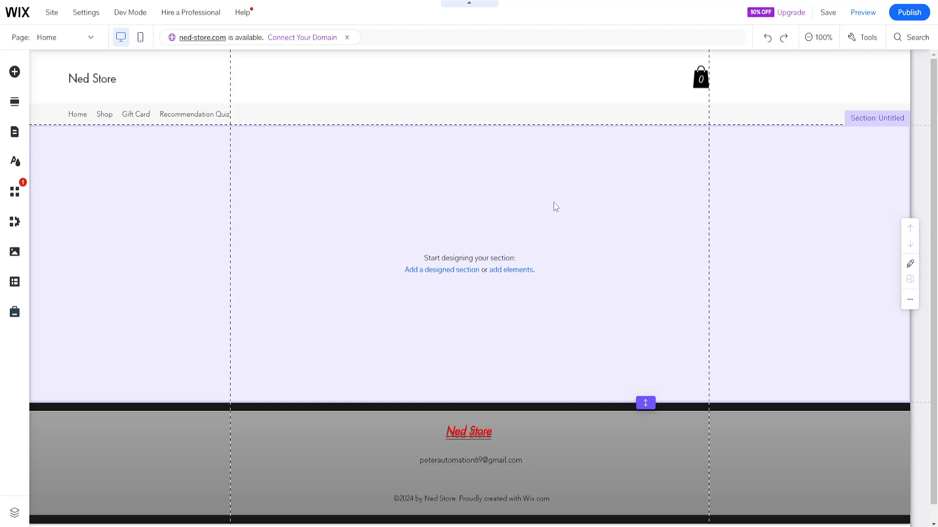
pyautogui.moveTo(382, 251)
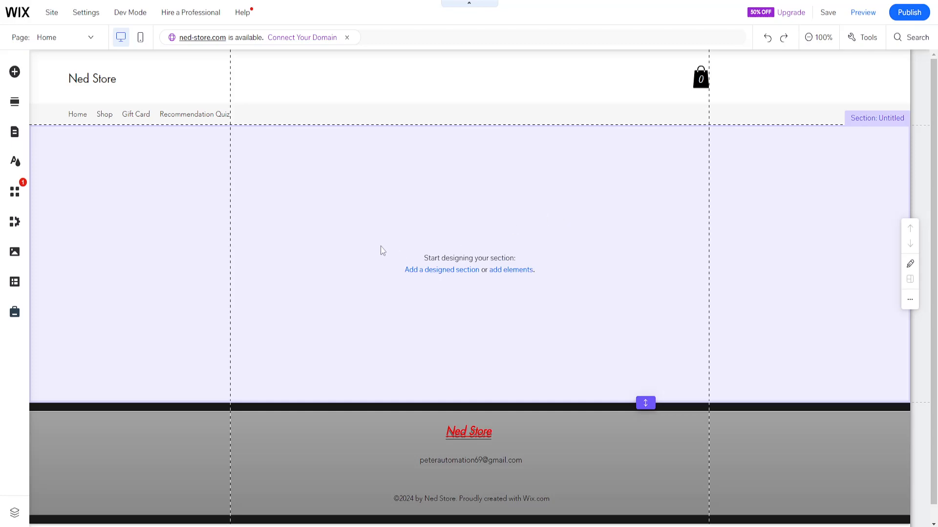